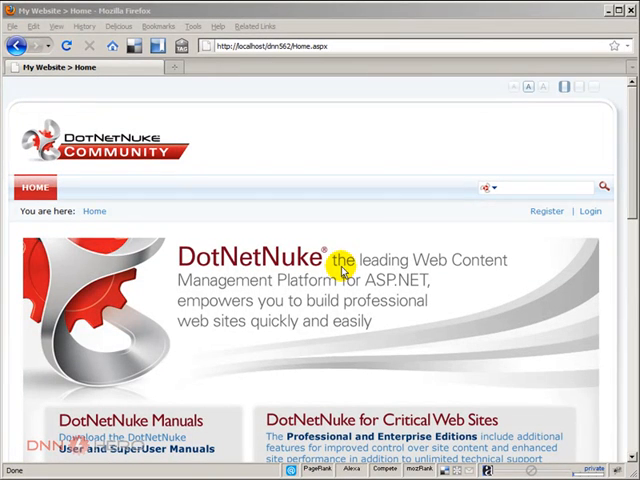
{"action": "mouse_move", "coordinate": [323, 210]}
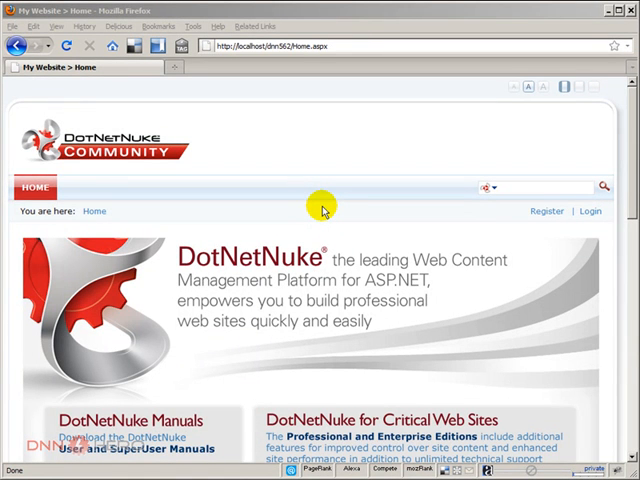
{"action": "mouse_move", "coordinate": [310, 160]}
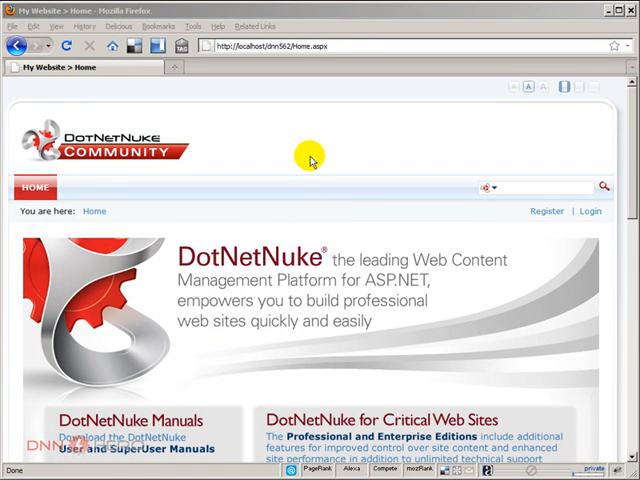
{"action": "mouse_move", "coordinate": [282, 82]}
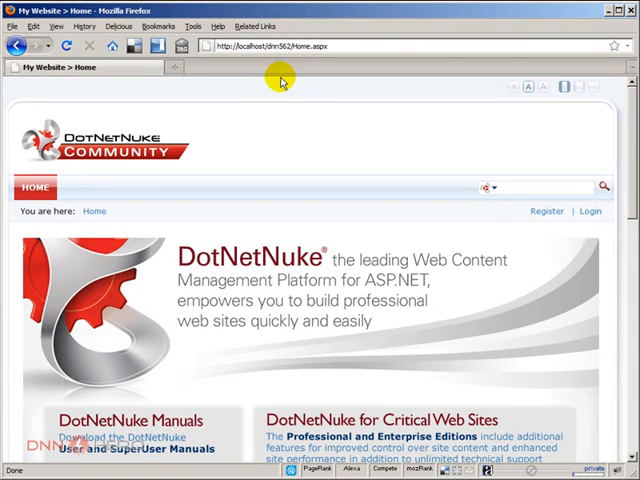
{"action": "mouse_move", "coordinate": [510, 430]}
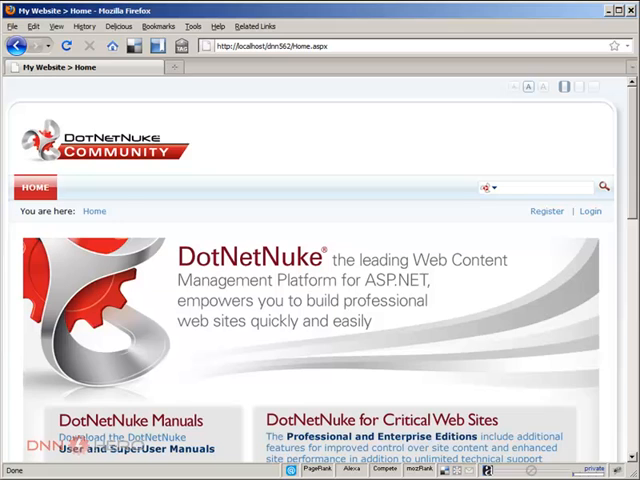
{"action": "mouse_move", "coordinate": [428, 191]}
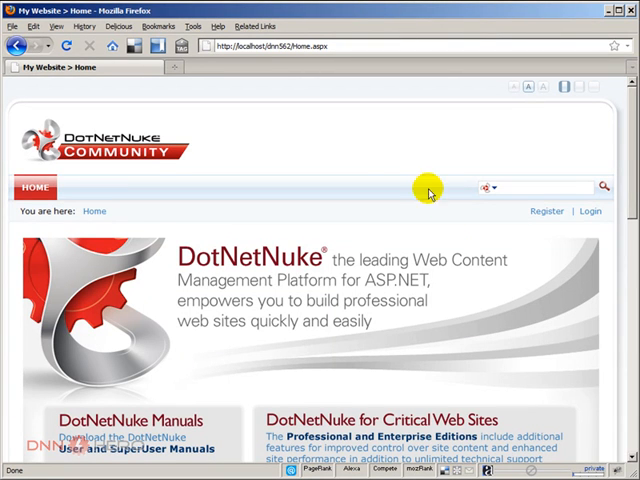
{"action": "mouse_move", "coordinate": [378, 137]}
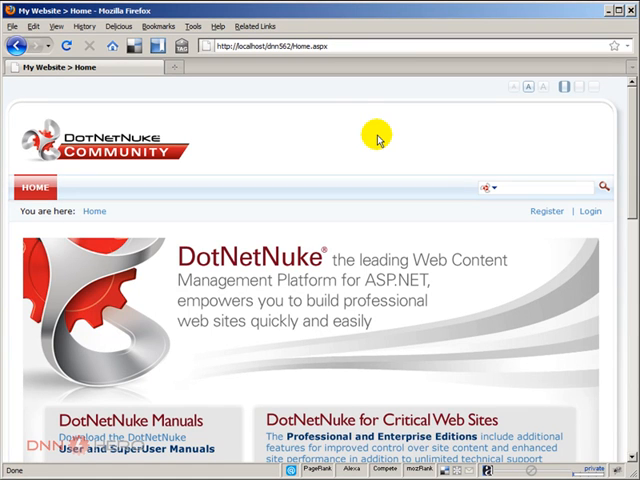
Log in with the host superuser credentials and scroll through the home page content.
{"action": "left_click", "coordinate": [590, 211]}
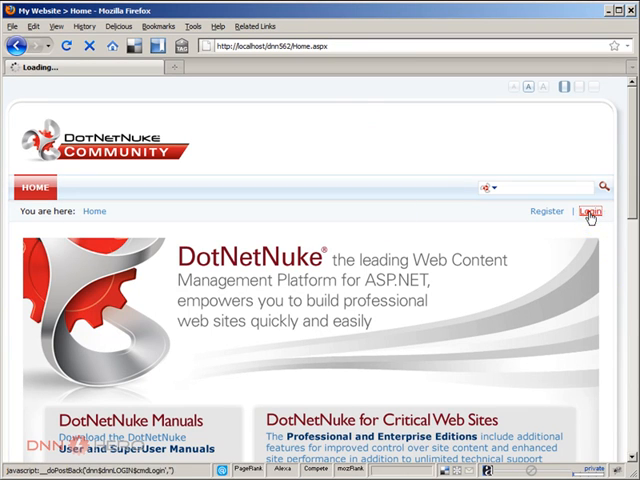
{"action": "left_click", "coordinate": [590, 211]}
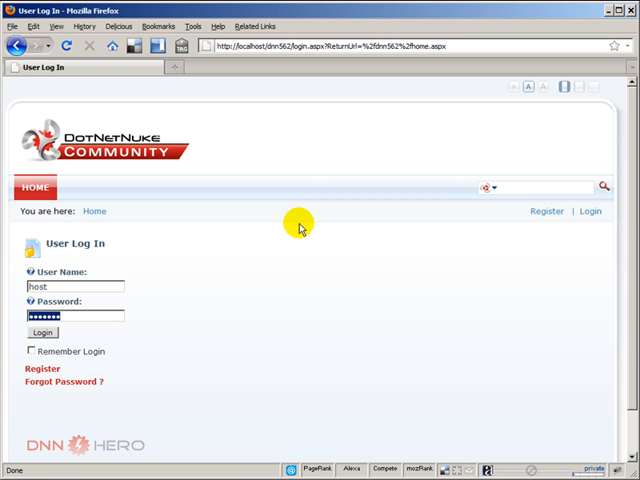
{"action": "left_click", "coordinate": [41, 332]}
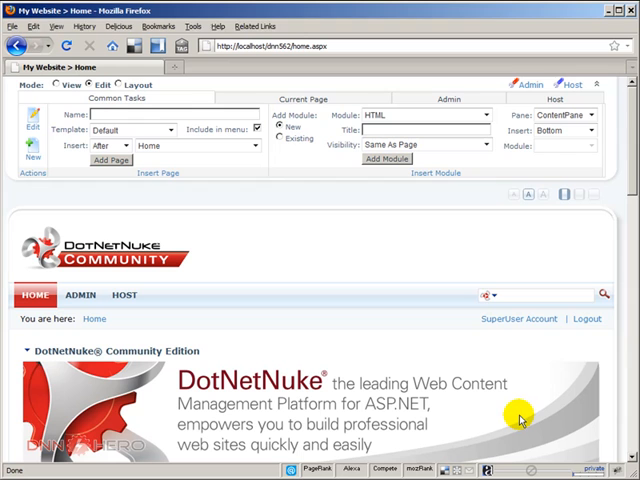
{"action": "mouse_move", "coordinate": [315, 257]}
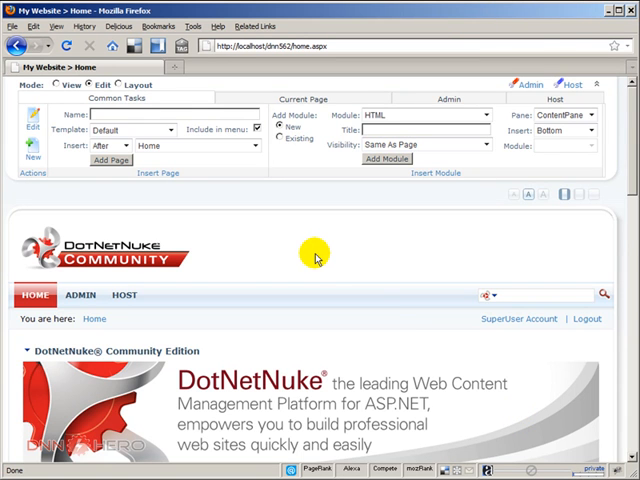
{"action": "scroll", "scroll_direction": "down", "scroll_amount": 3}
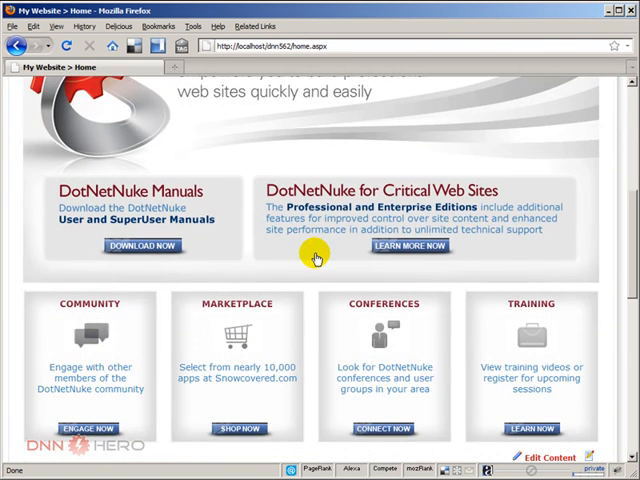
{"action": "scroll", "scroll_direction": "up", "scroll_amount": 3}
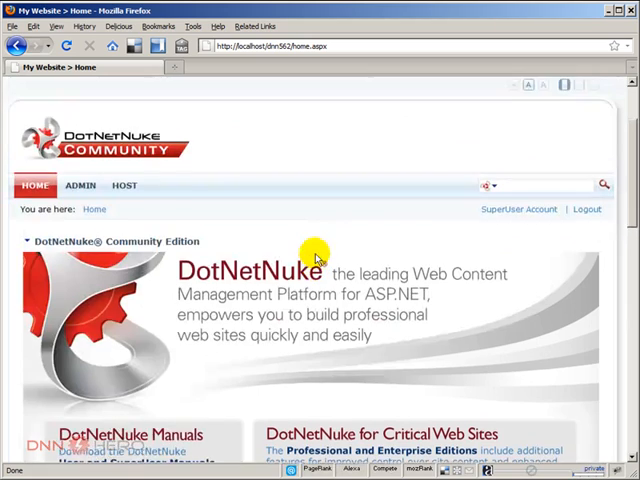
{"action": "scroll", "scroll_direction": "down", "scroll_amount": 3}
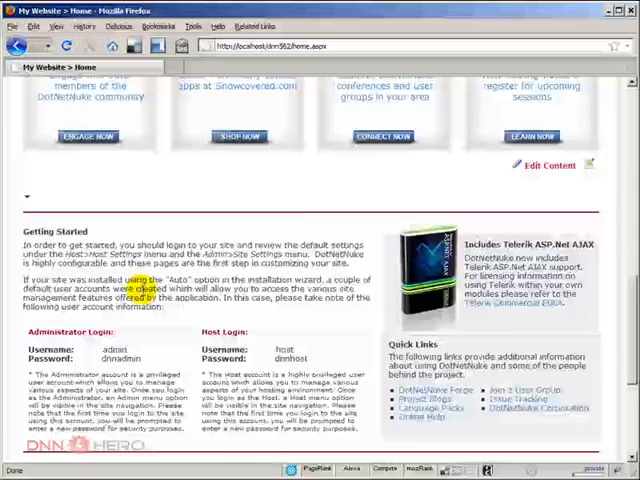
{"action": "scroll", "scroll_direction": "down", "scroll_amount": 3}
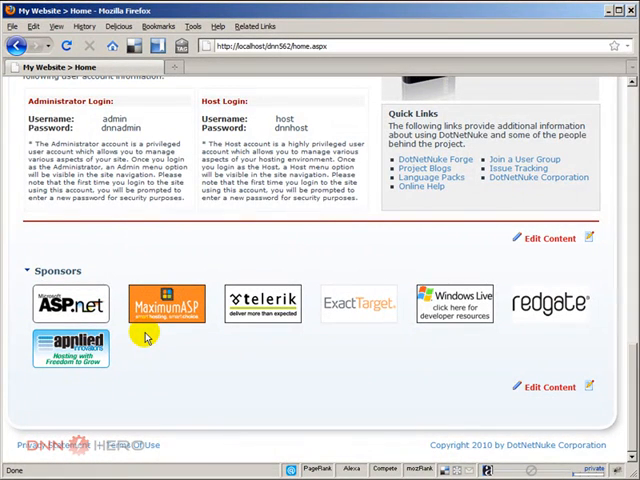
{"action": "mouse_move", "coordinate": [203, 373]}
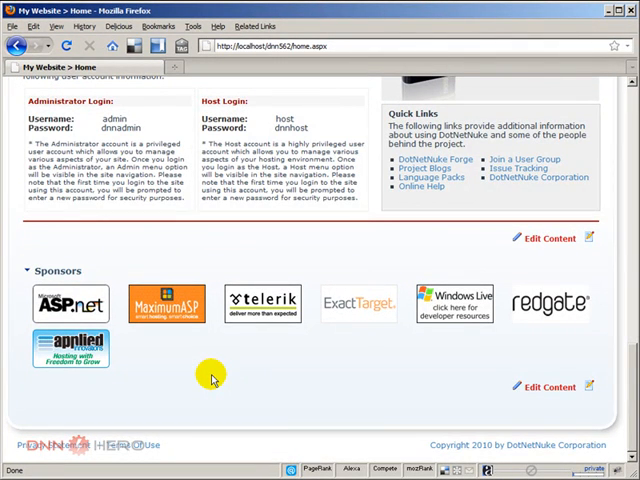
{"action": "scroll", "scroll_direction": "up", "scroll_amount": 3}
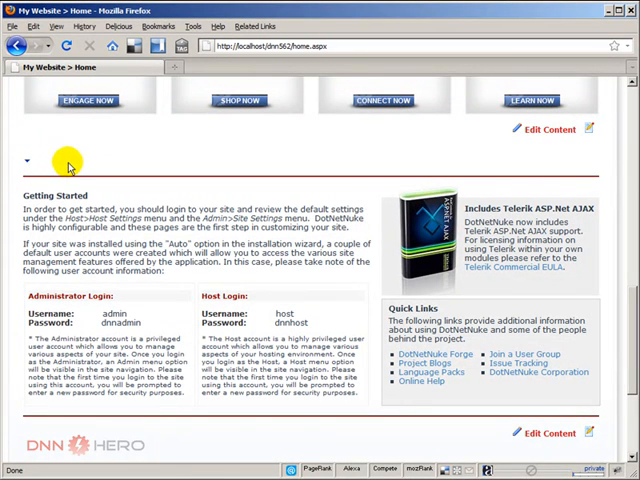
Choose Edit Content from the Getting Started module's action menu.
{"action": "left_click", "coordinate": [24, 160]}
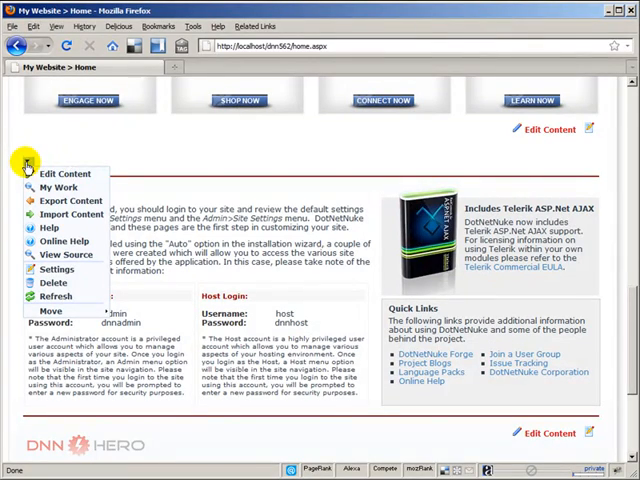
{"action": "left_click", "coordinate": [61, 173]}
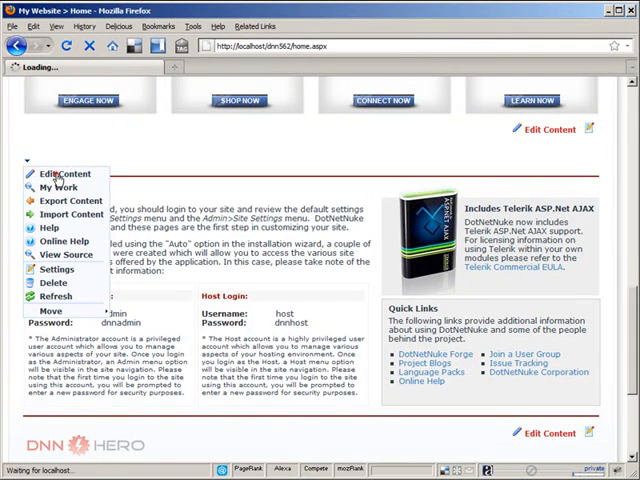
{"action": "left_click", "coordinate": [59, 173]}
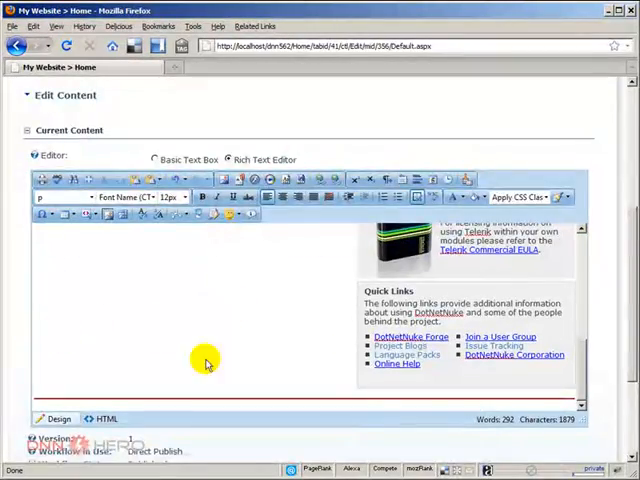
Save the 'This is a change' text as version 2 and reopen the editor.
{"action": "left_click", "coordinate": [53, 341]}
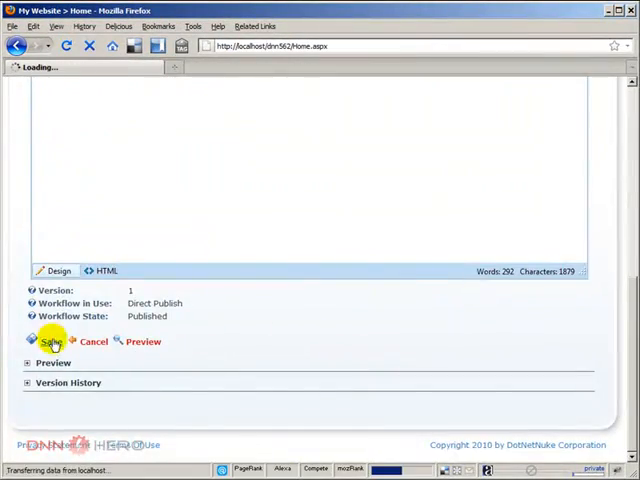
{"action": "left_click", "coordinate": [52, 341]}
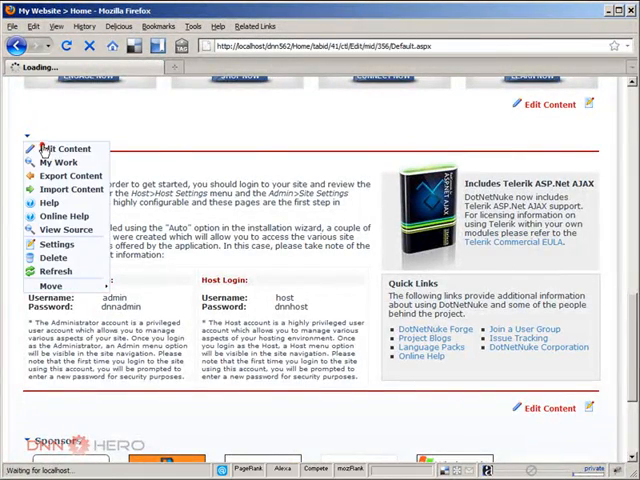
{"action": "left_click", "coordinate": [59, 147]}
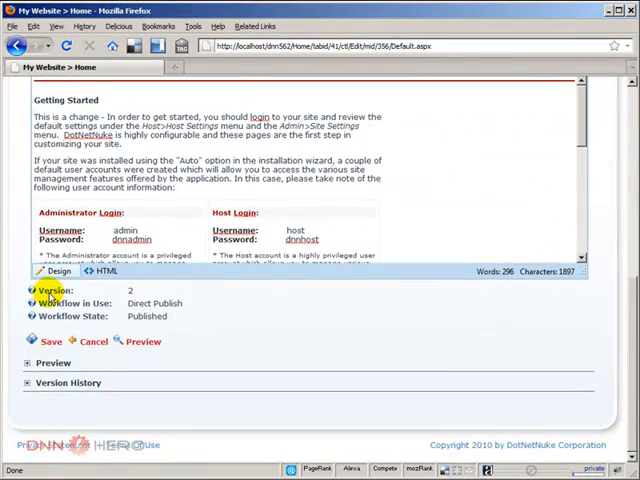
{"action": "left_click", "coordinate": [229, 96]}
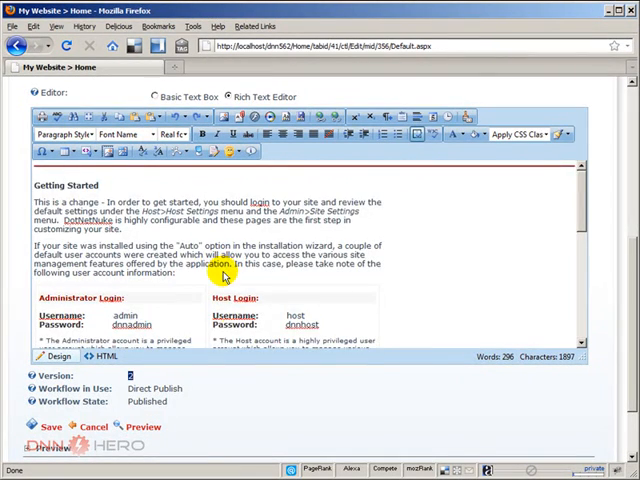
{"action": "scroll", "scroll_direction": "down", "scroll_amount": 3}
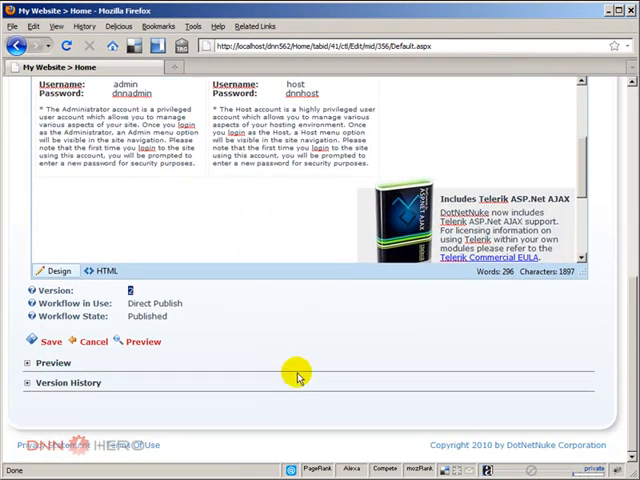
{"action": "mouse_move", "coordinate": [115, 390]}
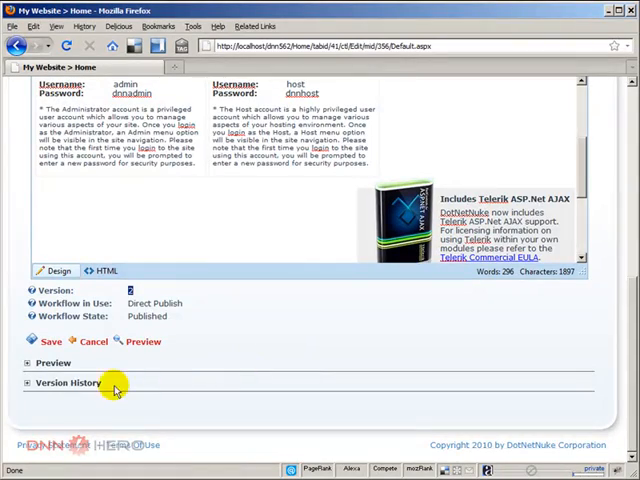
Expand Version History and preview version 1's original Getting Started text.
{"action": "left_click", "coordinate": [52, 363]}
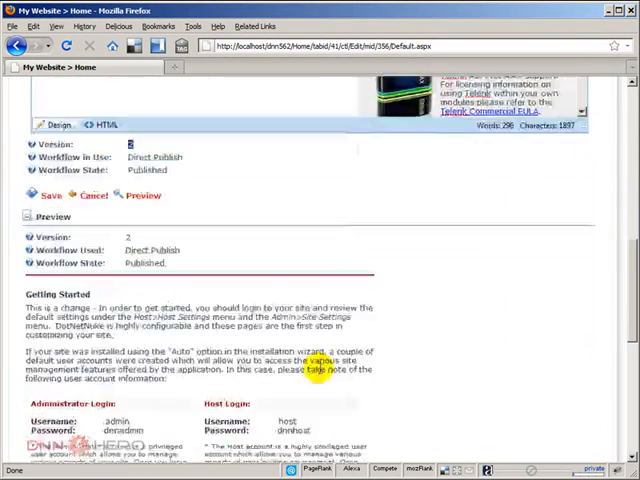
{"action": "scroll", "scroll_direction": "down", "scroll_amount": 3}
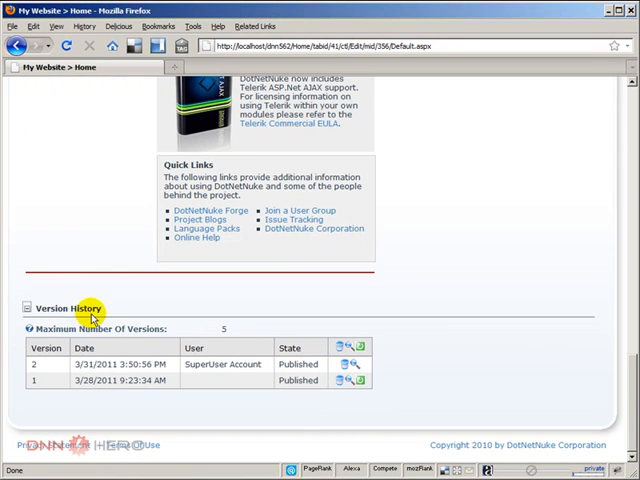
{"action": "mouse_move", "coordinate": [135, 330]}
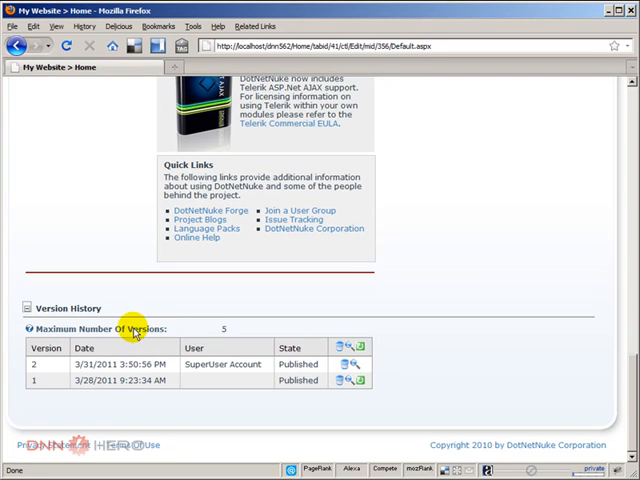
{"action": "left_click", "coordinate": [223, 328]}
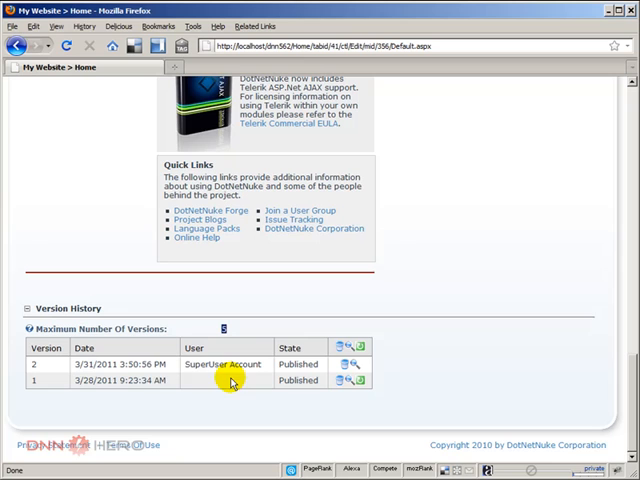
{"action": "mouse_move", "coordinate": [222, 367]}
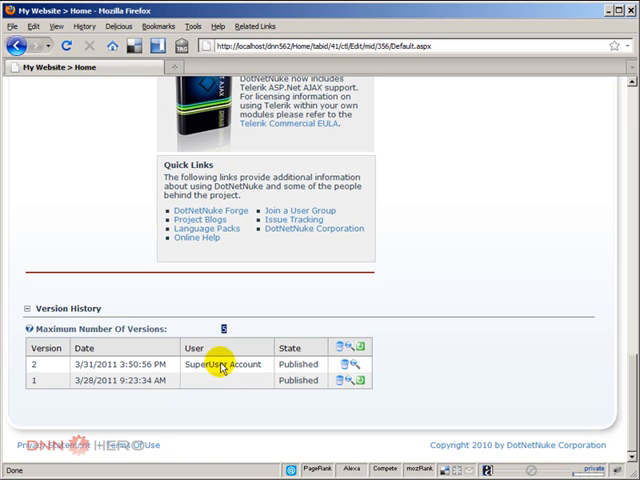
{"action": "mouse_move", "coordinate": [374, 423]}
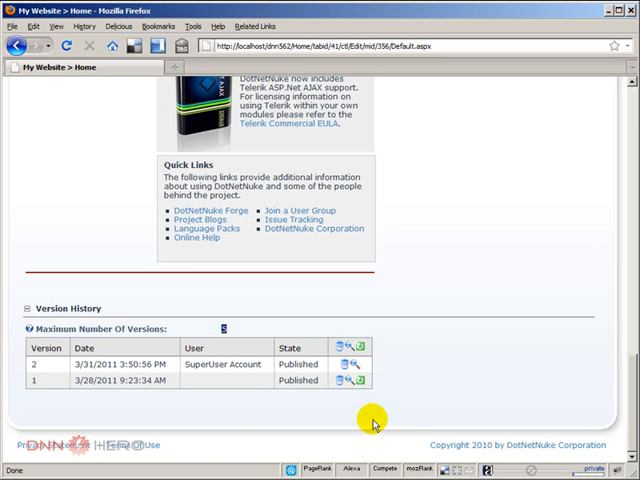
{"action": "mouse_move", "coordinate": [355, 400]}
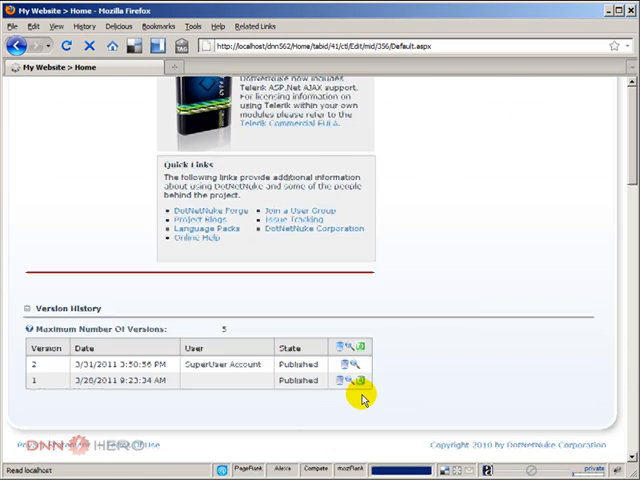
{"action": "left_click", "coordinate": [355, 381]}
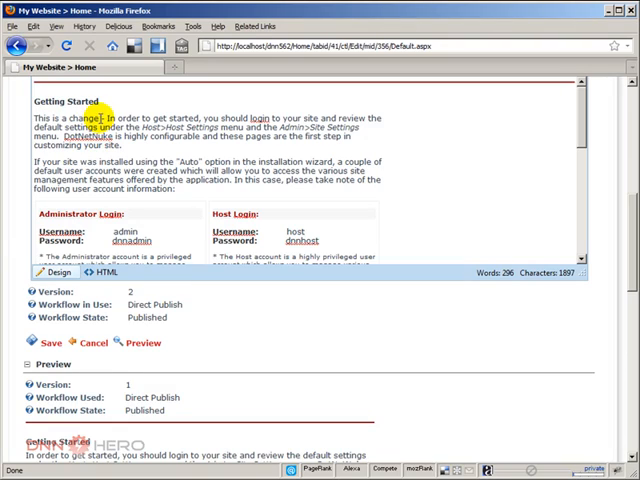
{"action": "scroll", "scroll_direction": "down", "scroll_amount": 3}
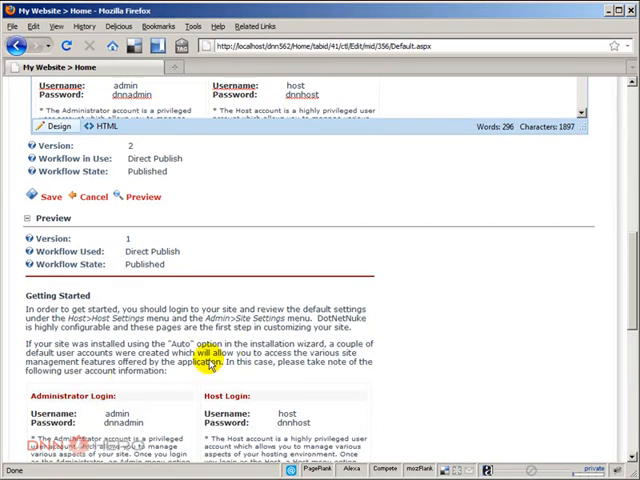
{"action": "scroll", "scroll_direction": "down", "scroll_amount": 3}
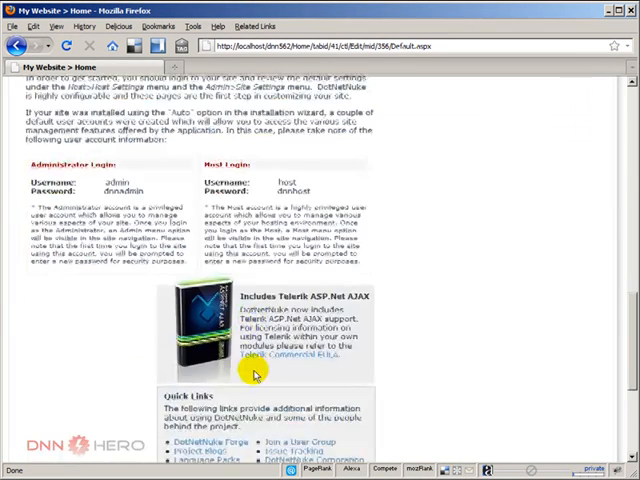
{"action": "scroll", "scroll_direction": "down", "scroll_amount": 3}
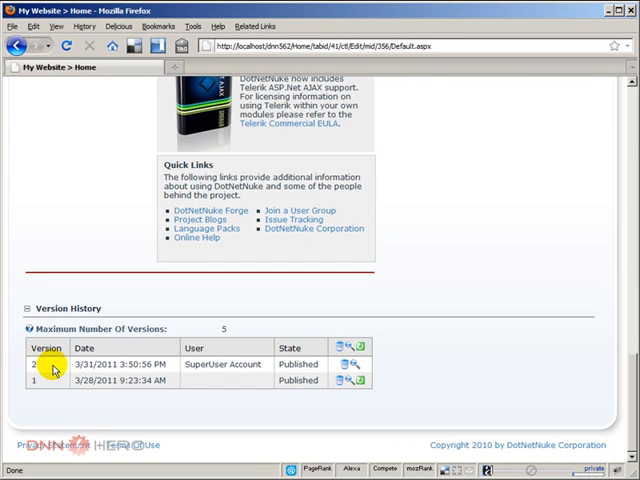
{"action": "scroll", "scroll_direction": "up", "scroll_amount": 3}
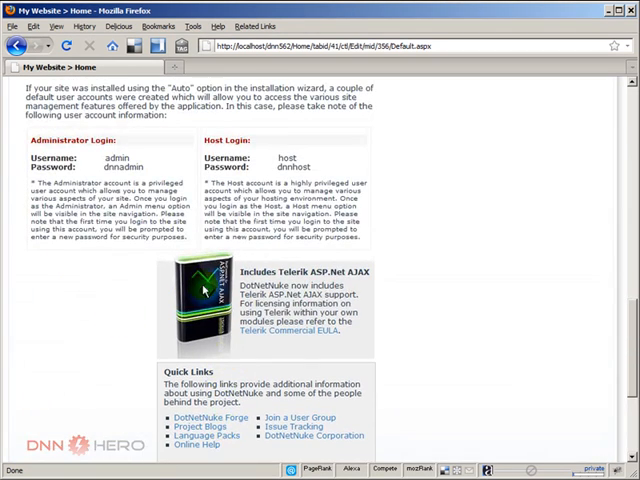
{"action": "scroll", "scroll_direction": "down", "scroll_amount": 3}
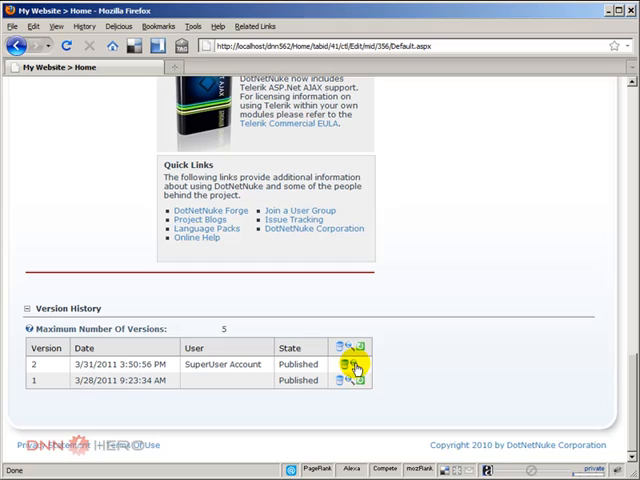
{"action": "mouse_move", "coordinate": [357, 383]}
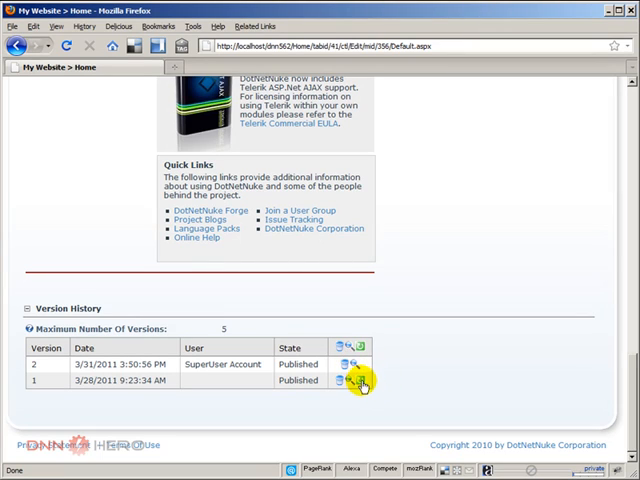
Roll back to version 1, producing published version 3 with the original text.
{"action": "left_click", "coordinate": [352, 381]}
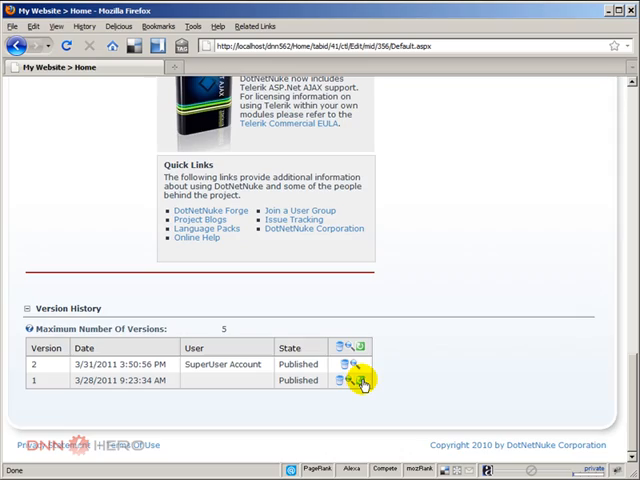
{"action": "left_click", "coordinate": [356, 381]}
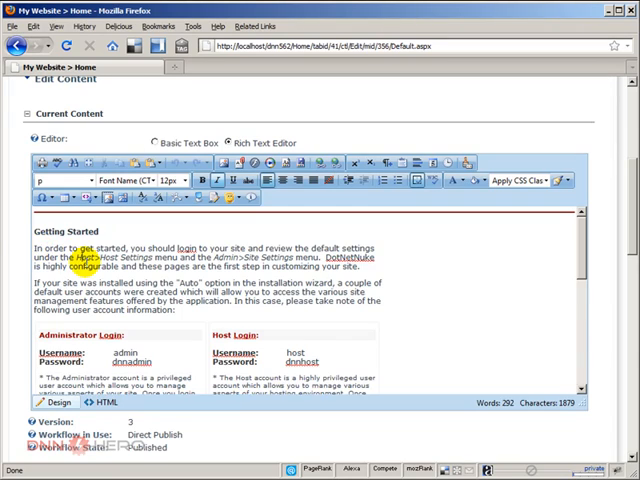
{"action": "scroll", "scroll_direction": "down", "scroll_amount": 3}
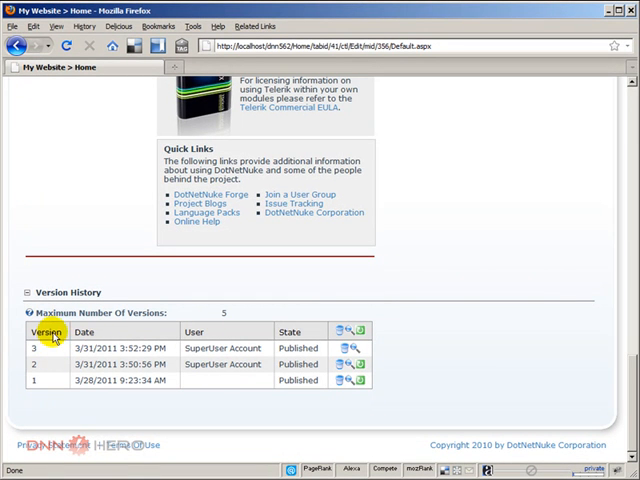
{"action": "mouse_move", "coordinate": [77, 354]}
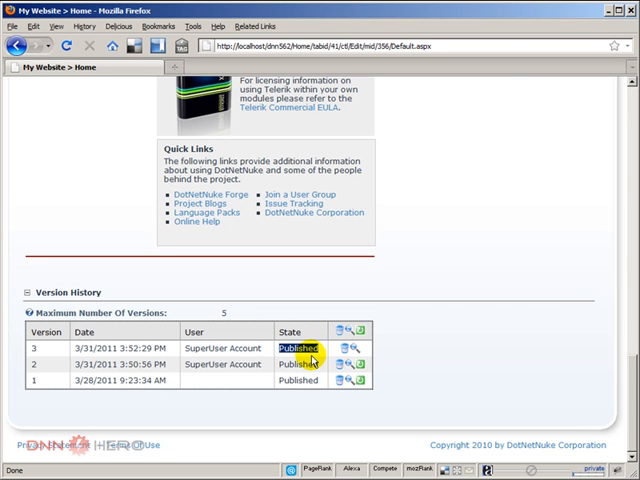
{"action": "scroll", "scroll_direction": "up", "scroll_amount": 3}
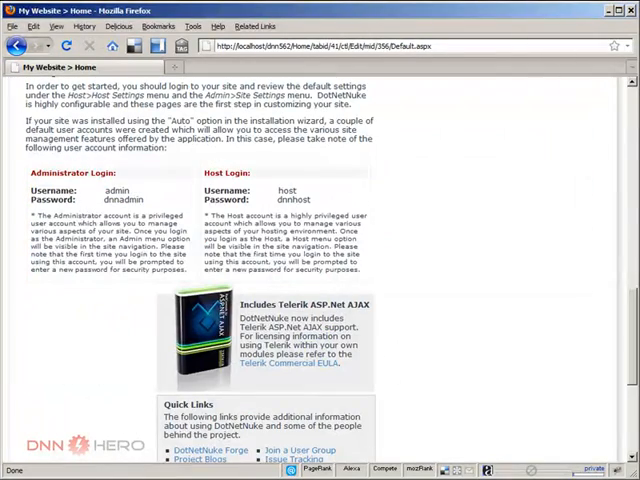
Delete the version 2 row and confirm the permanent deletion.
{"action": "scroll", "scroll_direction": "down", "scroll_amount": 3}
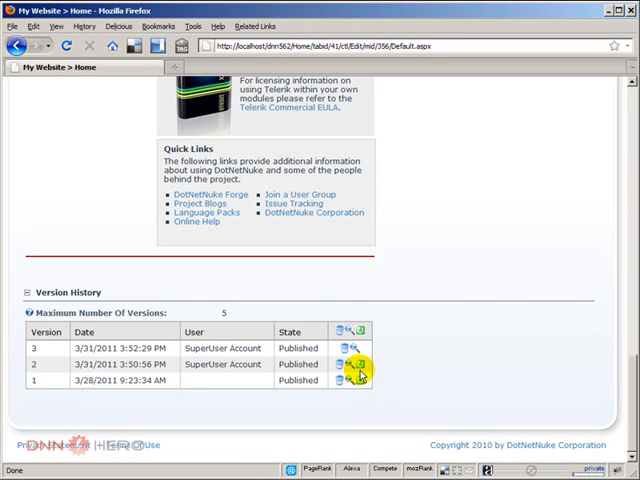
{"action": "left_click", "coordinate": [343, 364]}
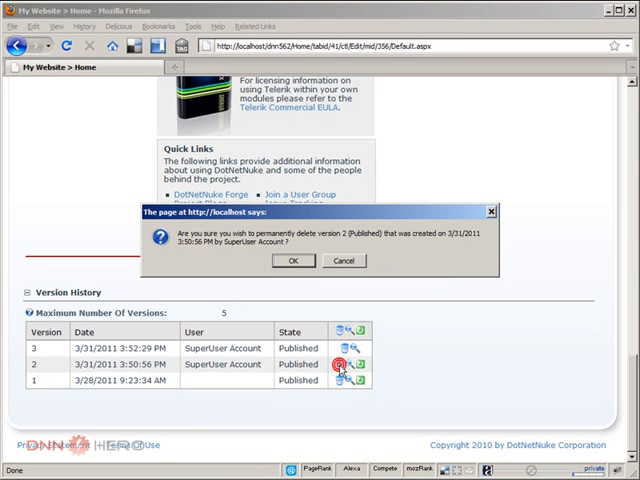
{"action": "mouse_move", "coordinate": [327, 232]}
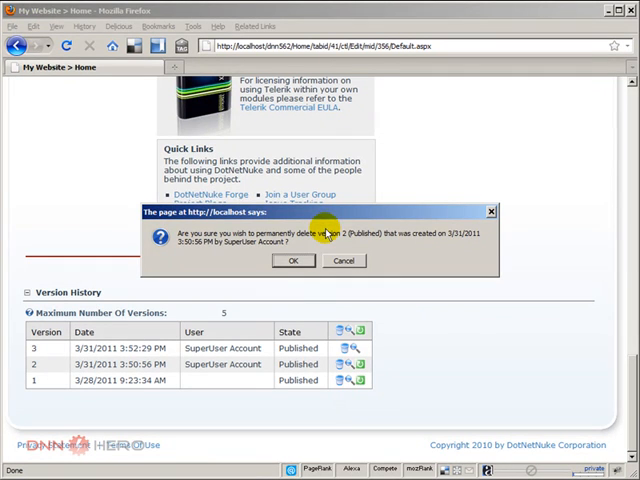
{"action": "left_click", "coordinate": [293, 261]}
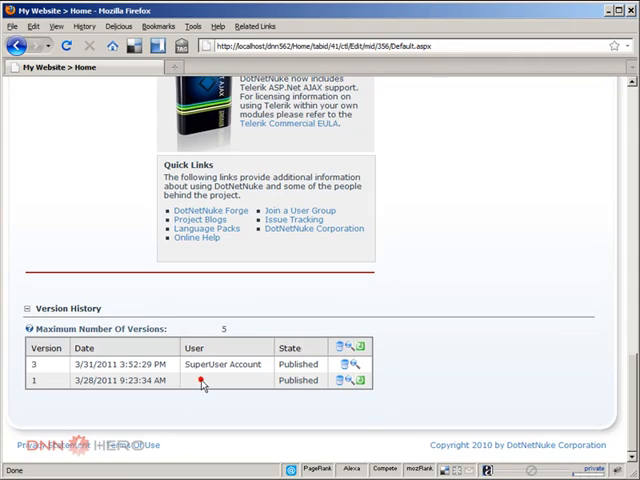
{"action": "left_click", "coordinate": [339, 364]}
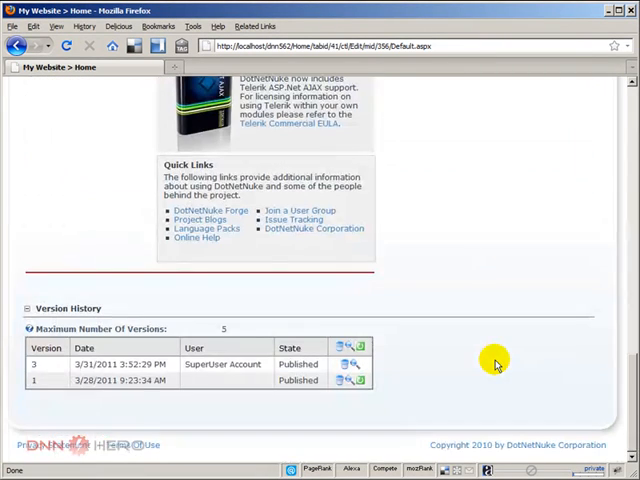
{"action": "mouse_move", "coordinate": [228, 332]}
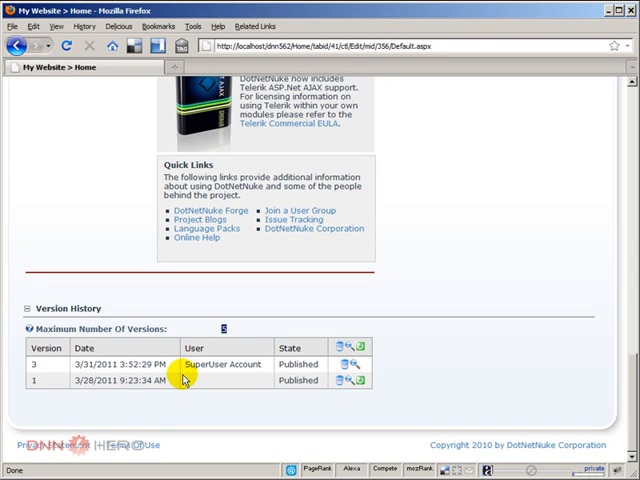
Scroll back to the top of the page and open the HOST menu.
{"action": "left_click", "coordinate": [224, 328]}
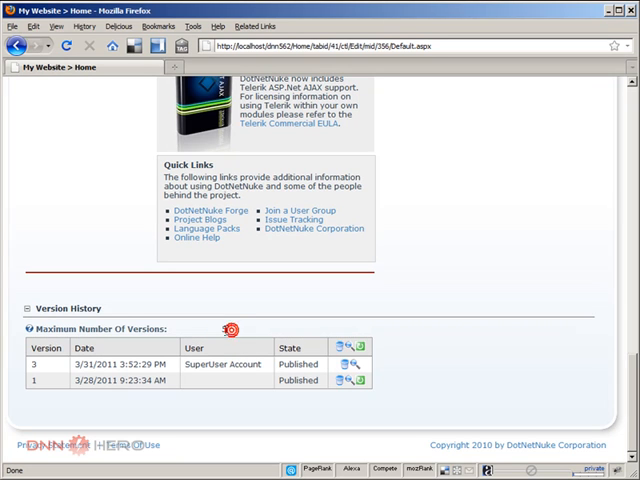
{"action": "left_click", "coordinate": [225, 328]}
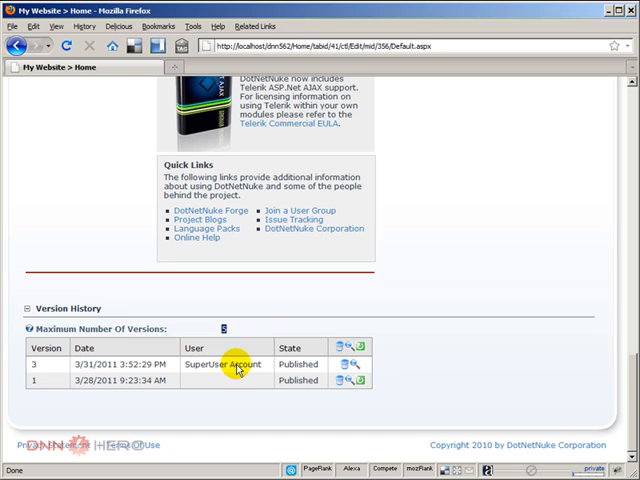
{"action": "scroll", "scroll_direction": "up", "scroll_amount": 3}
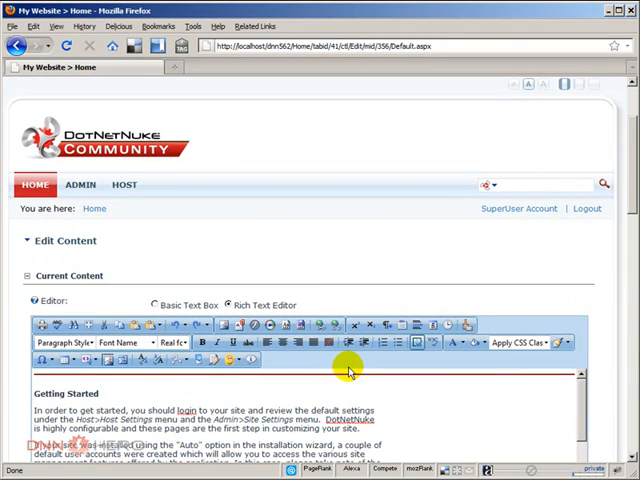
{"action": "scroll", "scroll_direction": "down", "scroll_amount": 3}
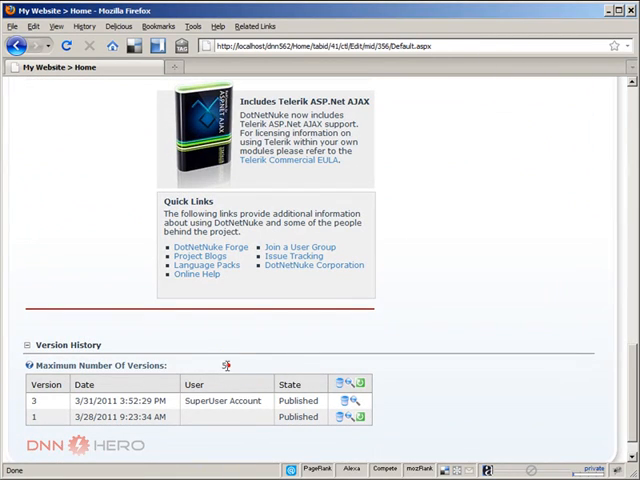
{"action": "mouse_move", "coordinate": [222, 367]}
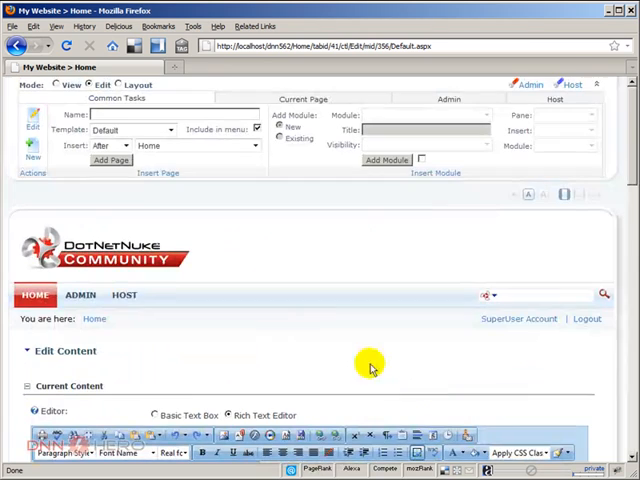
{"action": "left_click", "coordinate": [126, 294]}
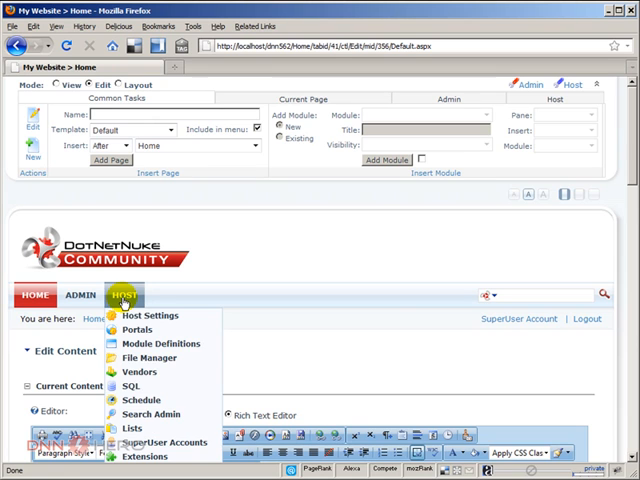
Run 'select * from PortalSettings' on the Host SQL page.
{"action": "left_click", "coordinate": [133, 385]}
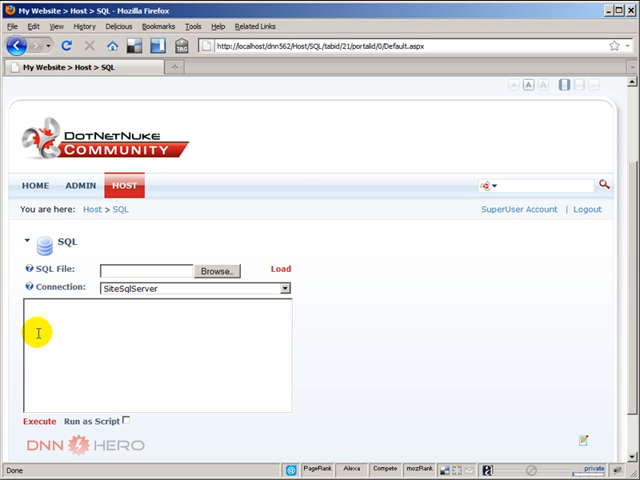
{"action": "type", "text": "sle"}
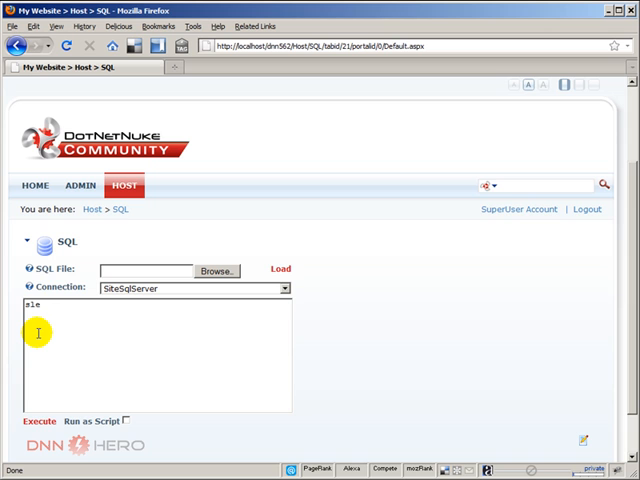
{"action": "type", "text": "select"}
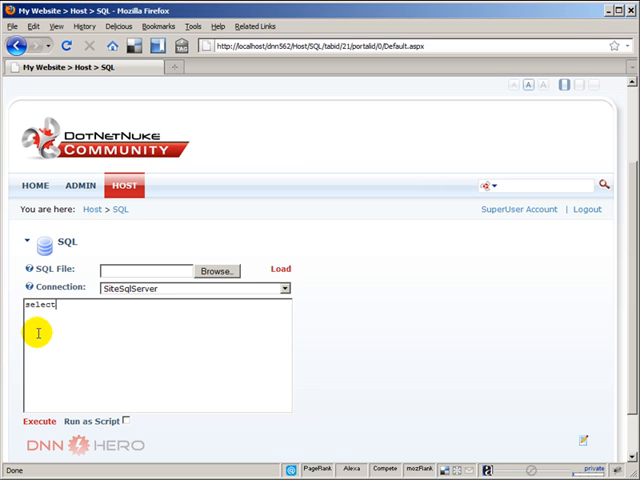
{"action": "type", "text": "* from PortalSettings"}
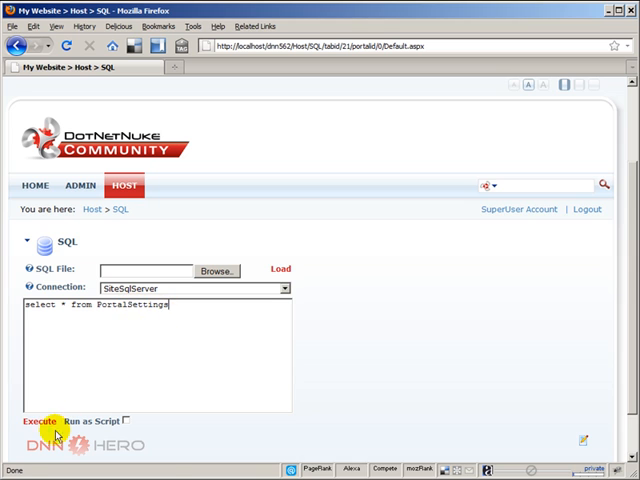
{"action": "left_click", "coordinate": [37, 421]}
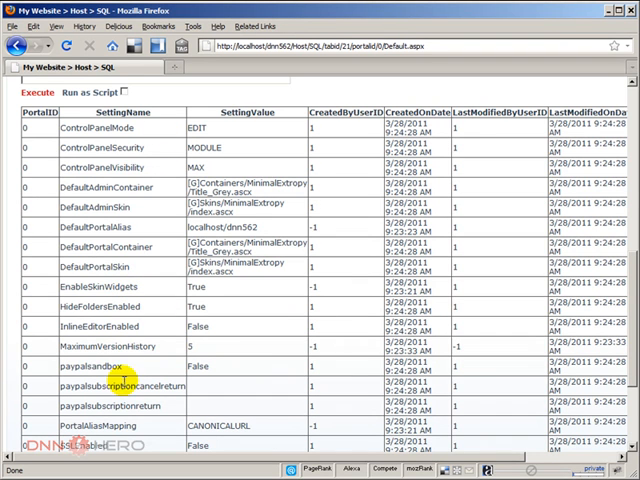
Find MaximumVersionHistory at 5 and enter an UPDATE setting it to '10'.
{"action": "scroll", "scroll_direction": "down", "scroll_amount": 3}
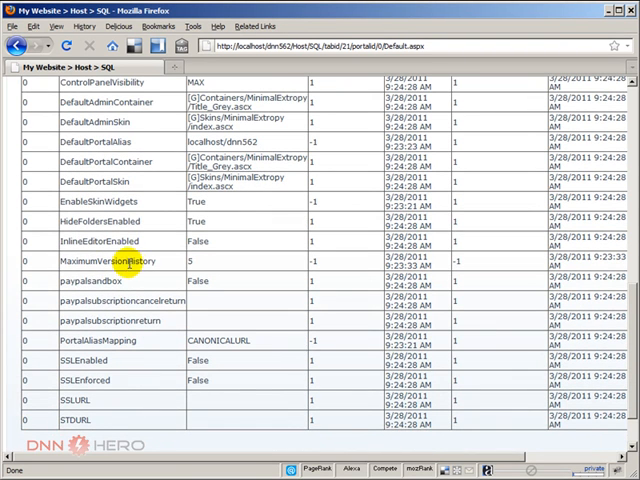
{"action": "mouse_move", "coordinate": [160, 262]}
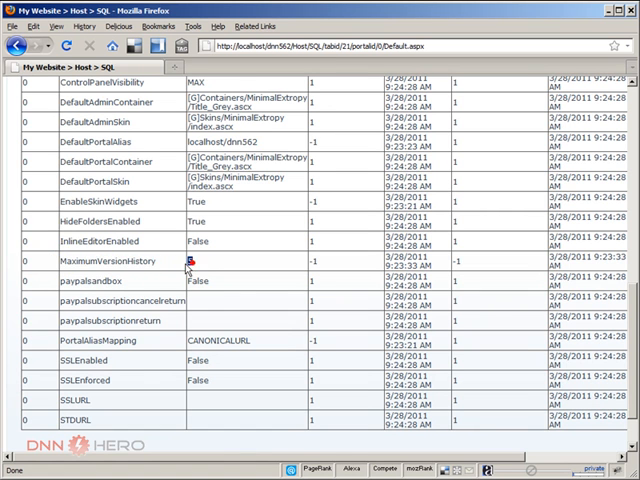
{"action": "scroll", "scroll_direction": "up", "scroll_amount": 3}
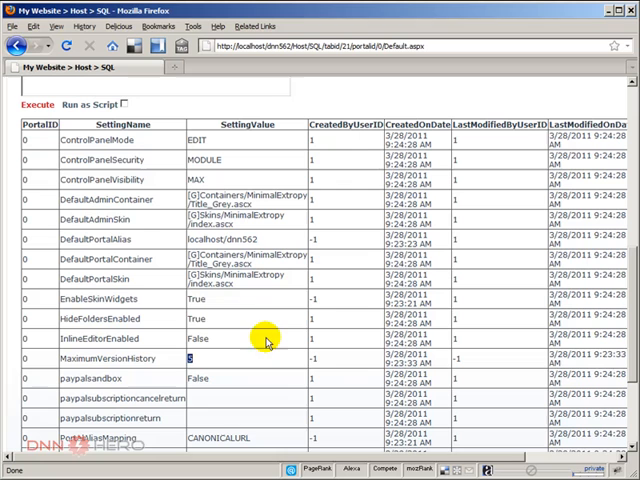
{"action": "mouse_move", "coordinate": [513, 470]}
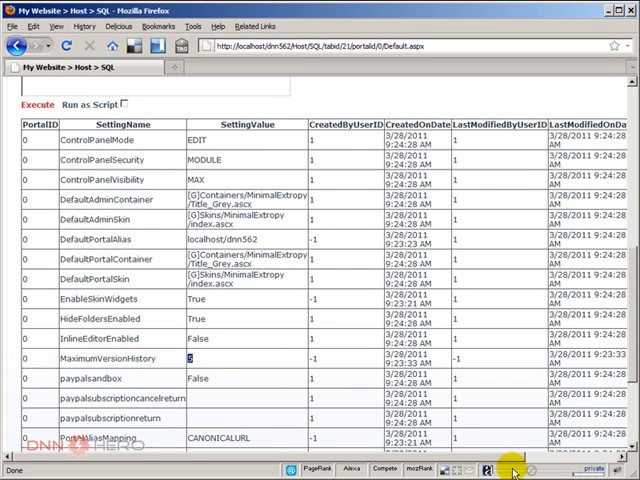
{"action": "mouse_move", "coordinate": [248, 370]}
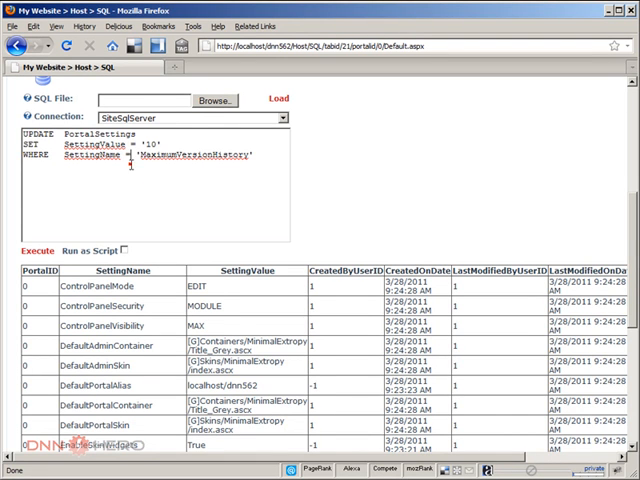
{"action": "double_click", "coordinate": [102, 131]}
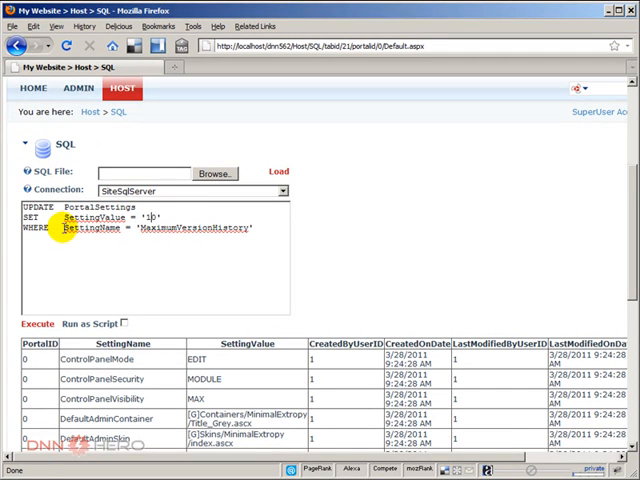
Execute the update, rerun the PortalSettings query, and confirm MaximumVersionHistory is 10.
{"action": "scroll", "scroll_direction": "down", "scroll_amount": 3}
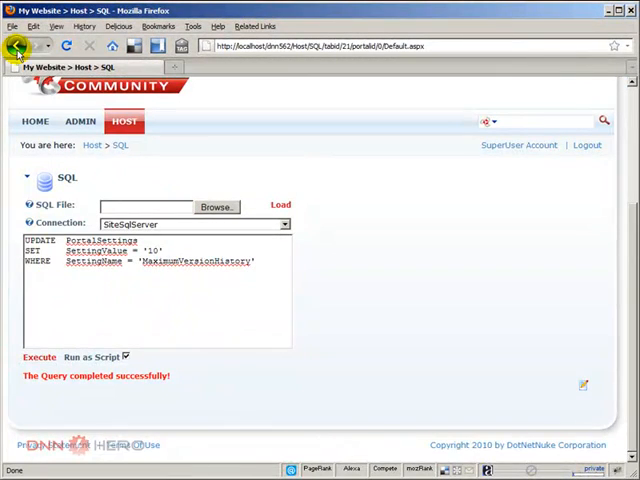
{"action": "left_click", "coordinate": [38, 421]}
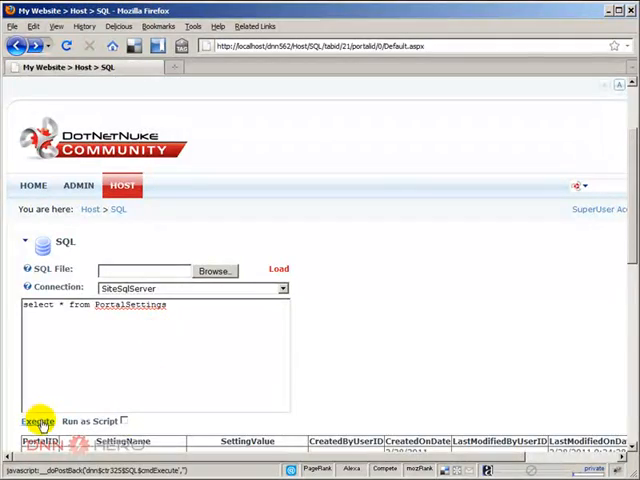
{"action": "left_click", "coordinate": [38, 421]}
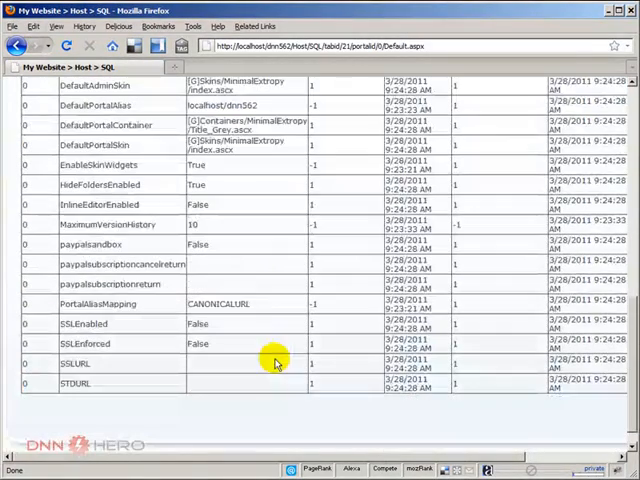
{"action": "double_click", "coordinate": [103, 224]}
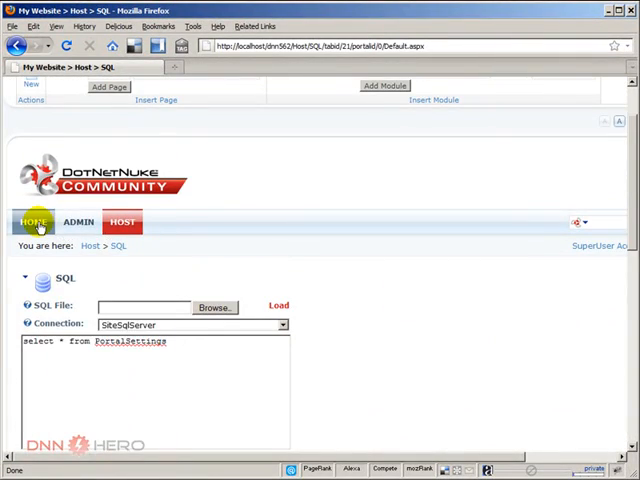
Open Edit Content for the home page's Getting Started module and view its Version History (maximum 5).
{"action": "left_click", "coordinate": [34, 221]}
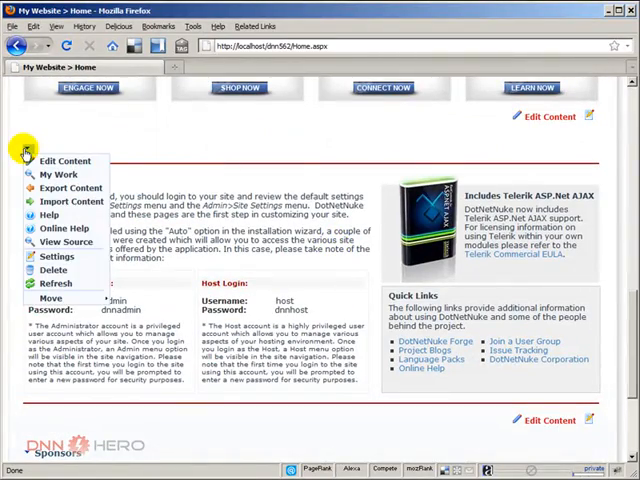
{"action": "left_click", "coordinate": [64, 161]}
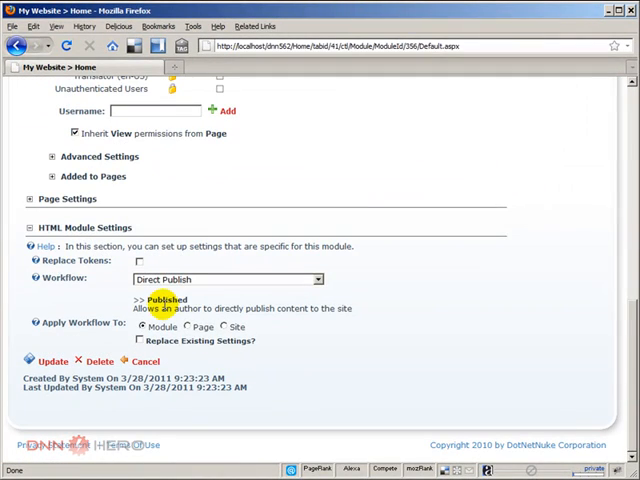
{"action": "left_click", "coordinate": [51, 361]}
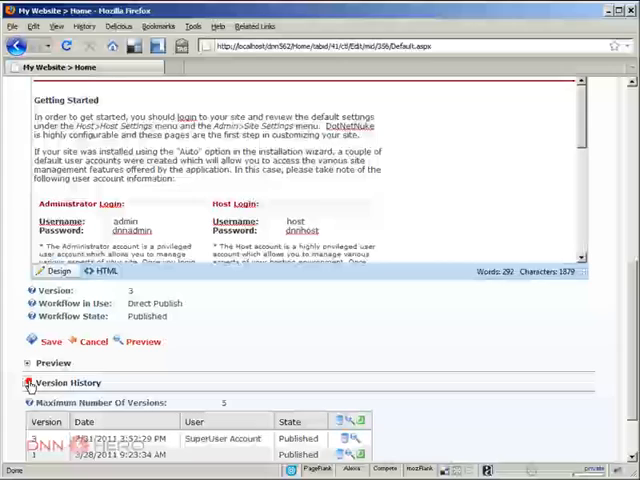
{"action": "scroll", "scroll_direction": "down", "scroll_amount": 3}
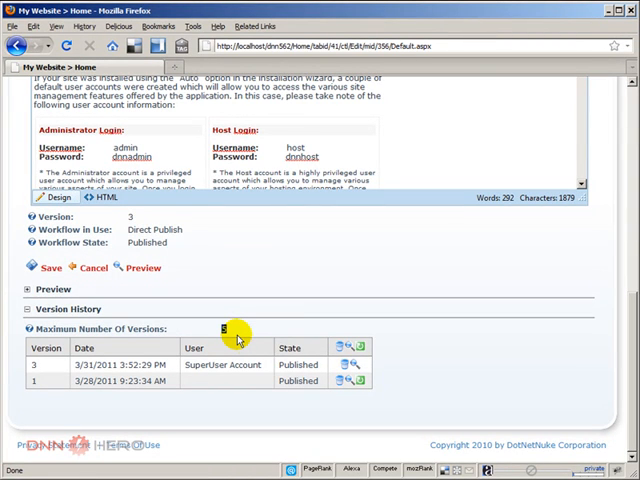
Restart the application from Host Settings and return to the home page.
{"action": "left_click", "coordinate": [124, 294]}
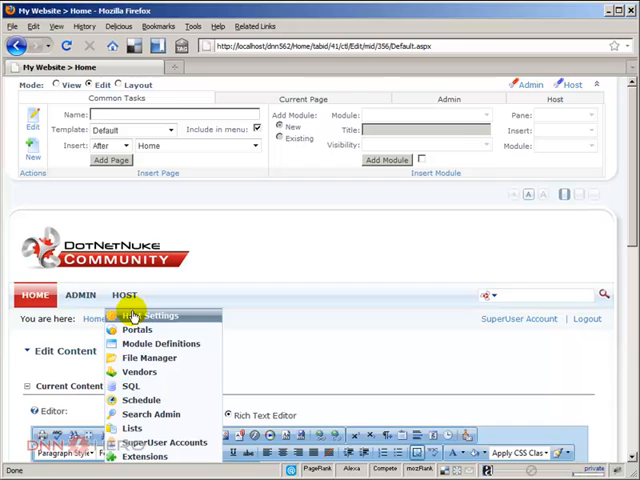
{"action": "left_click", "coordinate": [147, 315]}
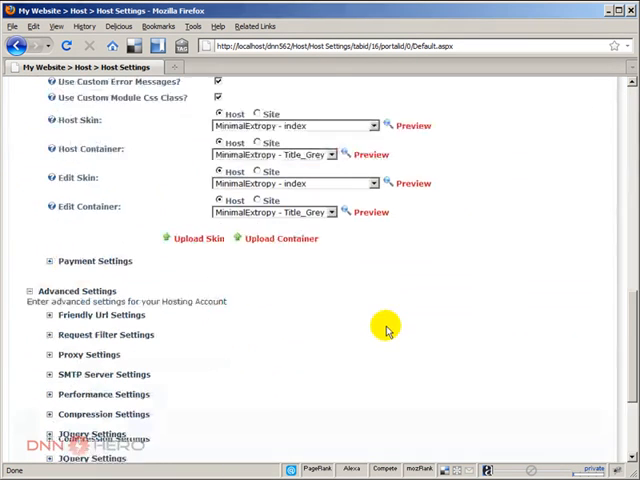
{"action": "scroll", "scroll_direction": "down", "scroll_amount": 3}
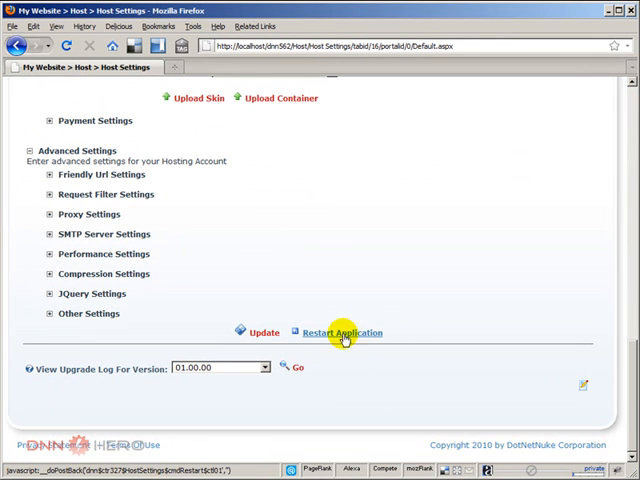
{"action": "left_click", "coordinate": [340, 332]}
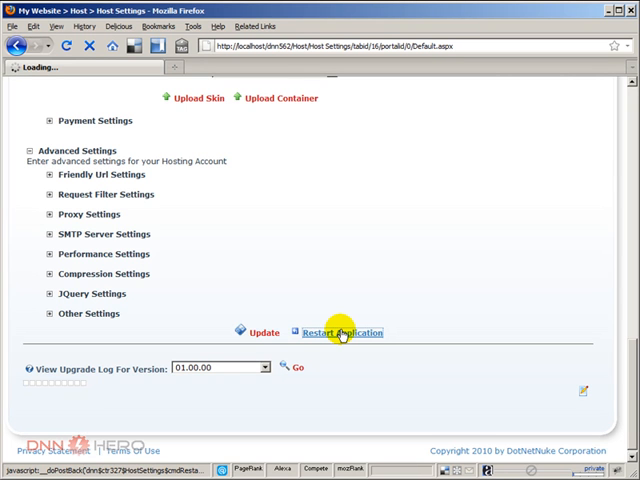
{"action": "left_click", "coordinate": [343, 332]}
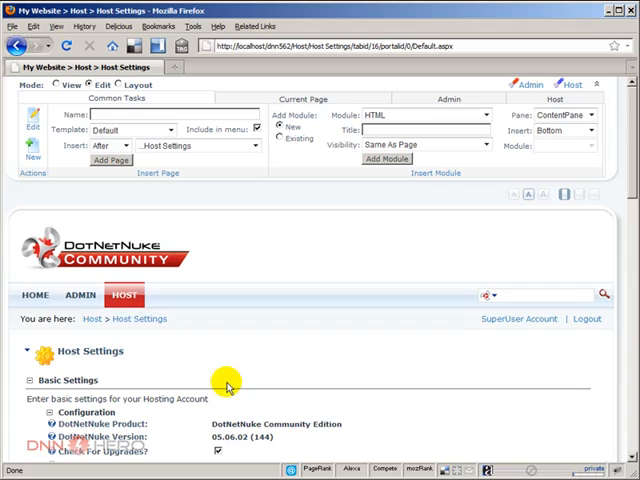
{"action": "left_click", "coordinate": [35, 294]}
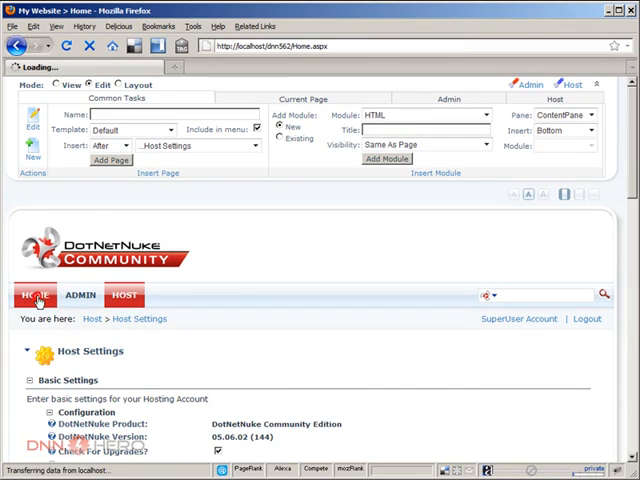
Edit the Getting Started content and confirm Version History now shows maximum 10, listing versions 3 and 1.
{"action": "left_click", "coordinate": [35, 294]}
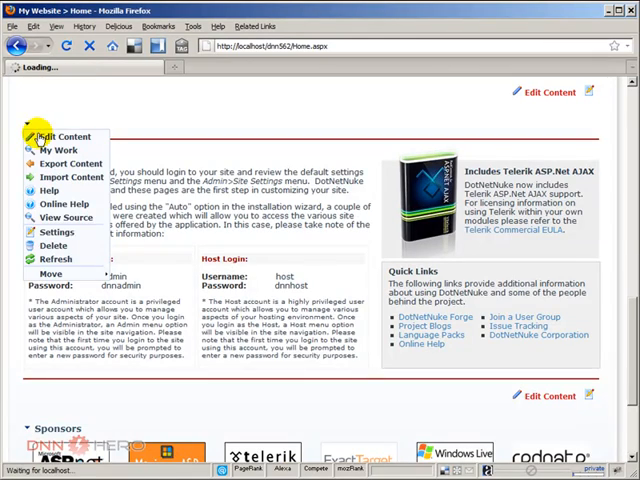
{"action": "left_click", "coordinate": [60, 136]}
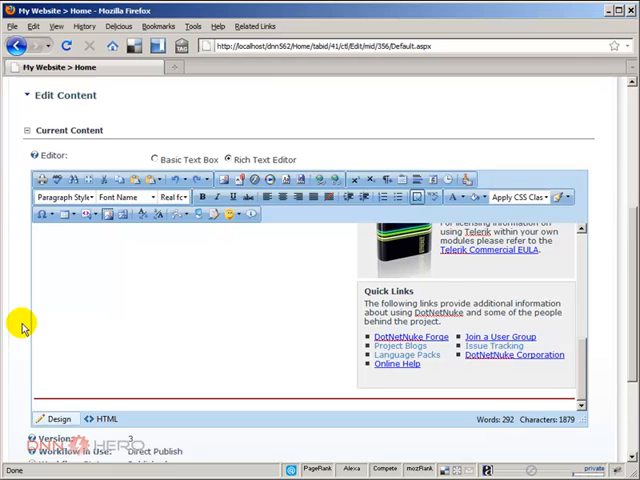
{"action": "scroll", "scroll_direction": "down", "scroll_amount": 3}
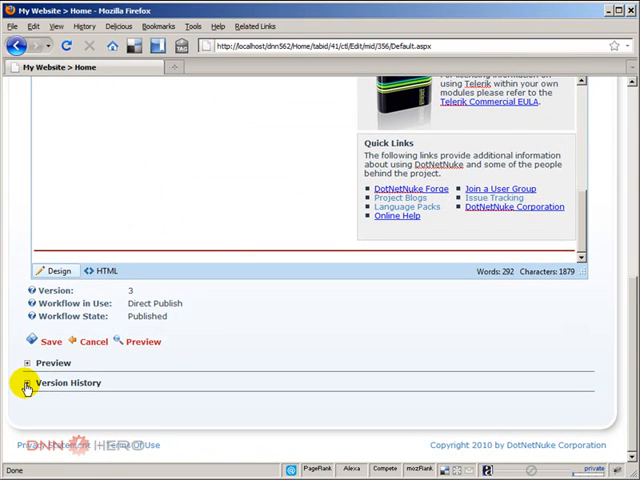
{"action": "left_click", "coordinate": [24, 388]}
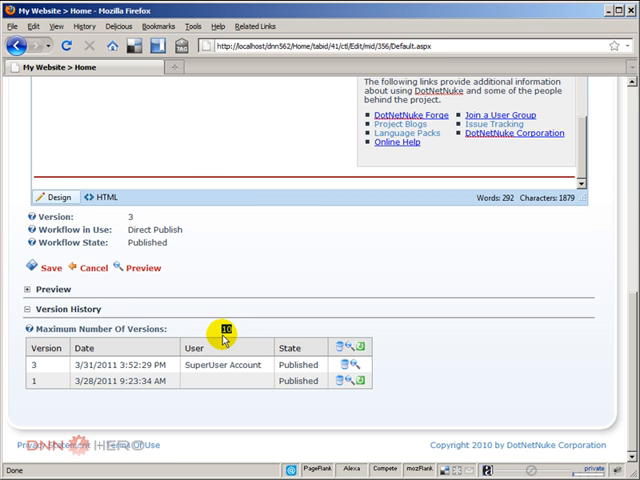
{"action": "mouse_move", "coordinate": [385, 310]}
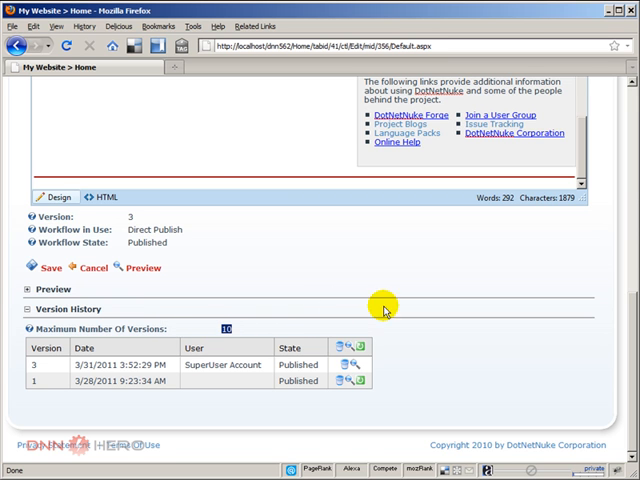